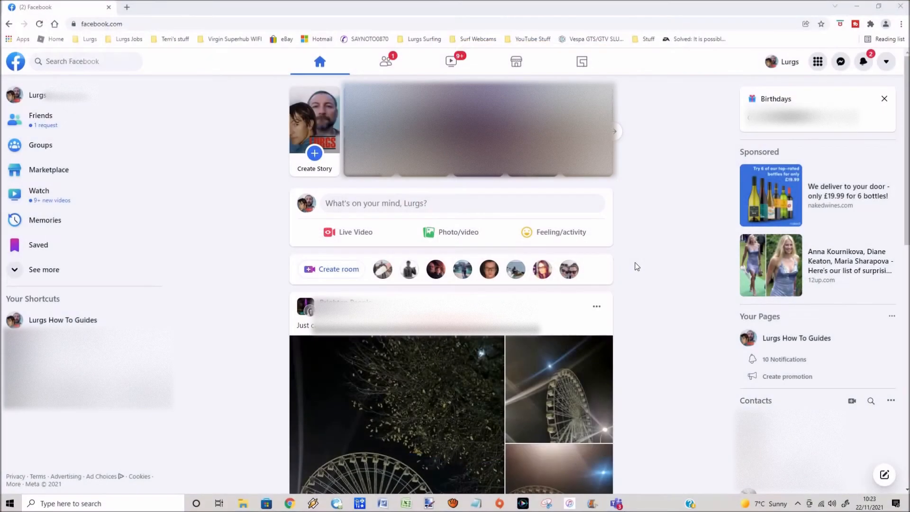
mouse_move(772, 62)
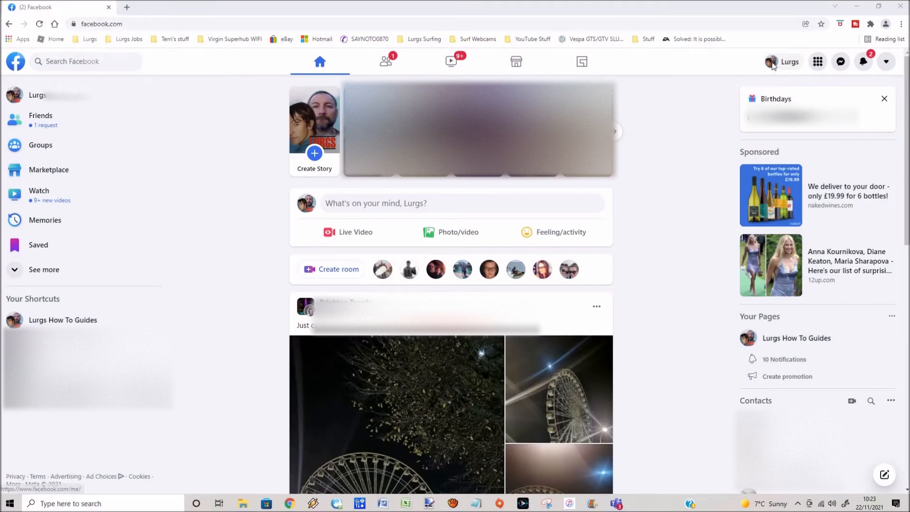
Step: Open your own profile page from the news feed's top bar
click(789, 62)
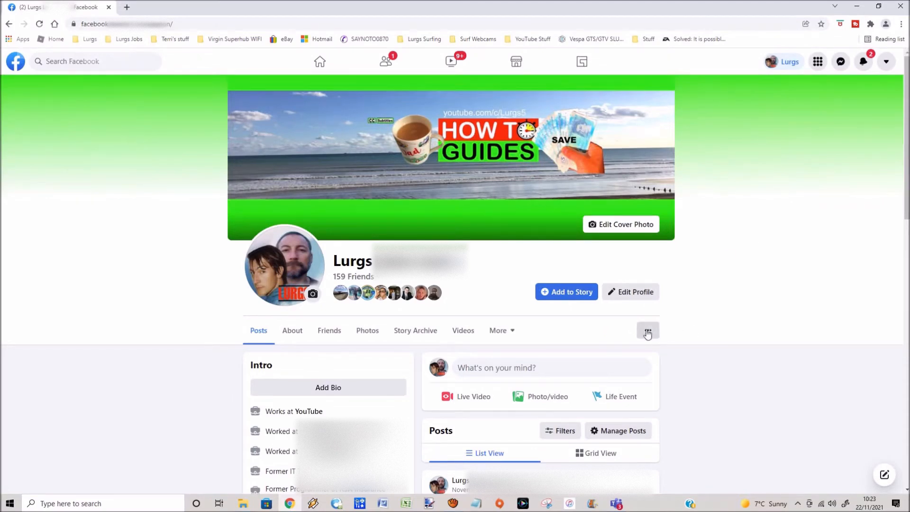
Step: Open the Activity Log from the profile's ••• menu and show Activity History
click(647, 331)
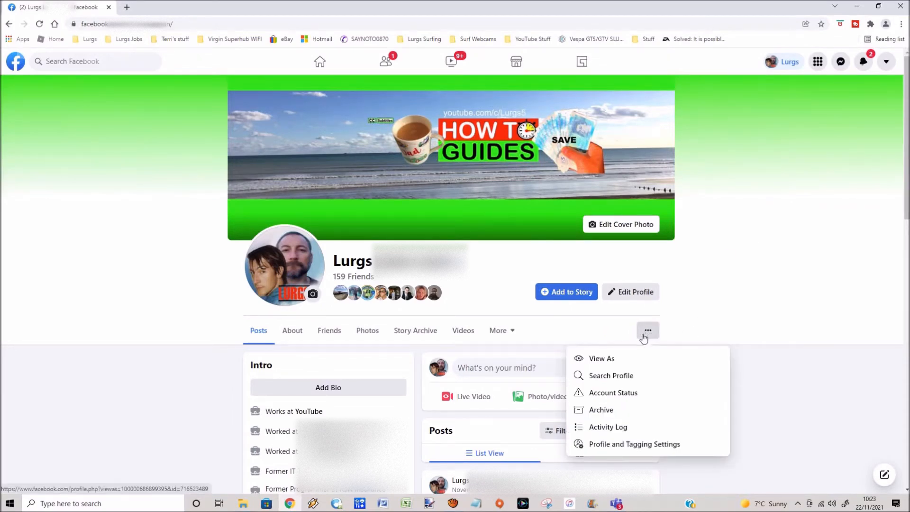
mouse_move(608, 427)
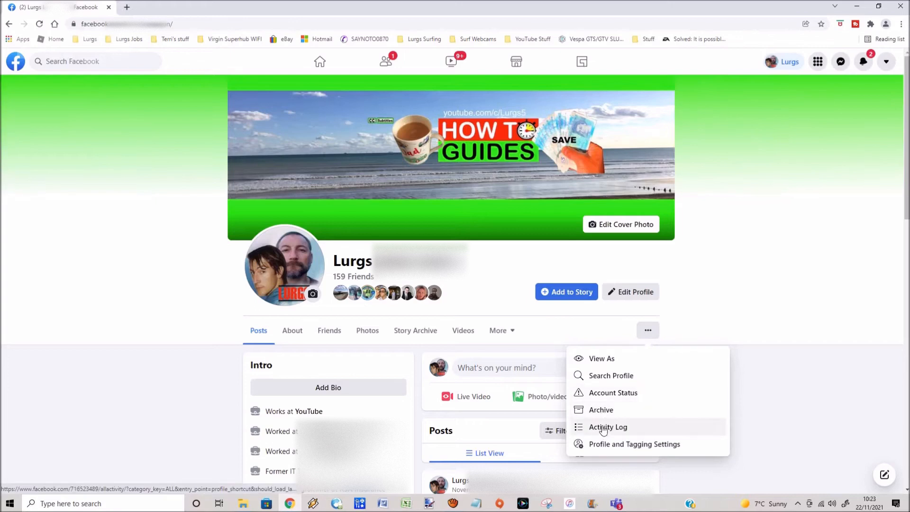
click(608, 426)
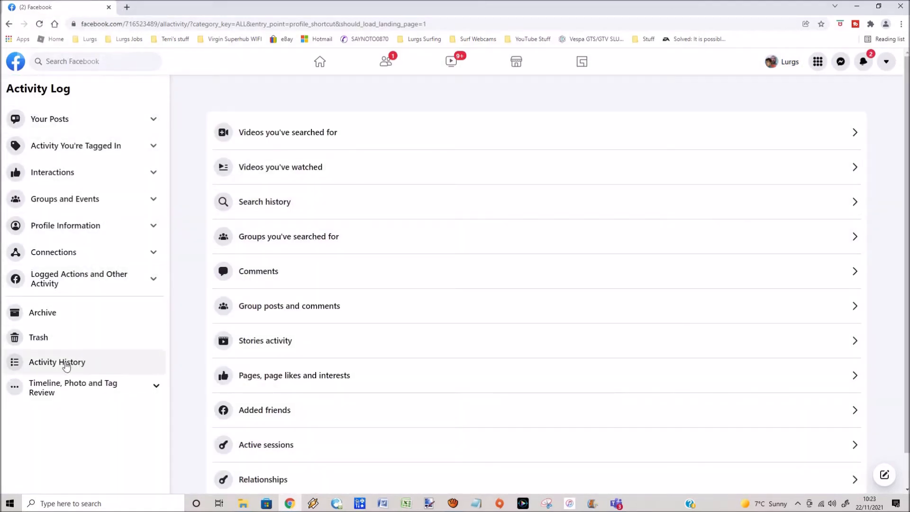
click(57, 361)
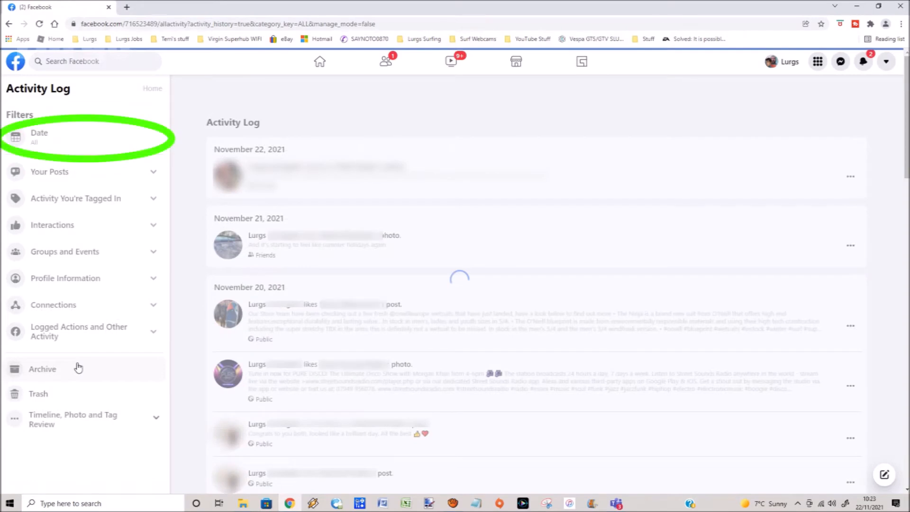
Step: Filter the activity log by date to the year 2015 and save
click(39, 136)
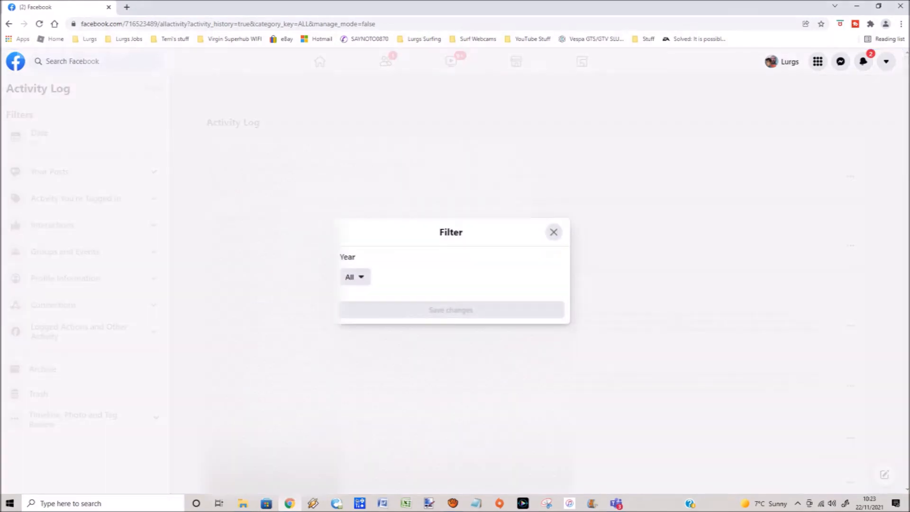
click(354, 277)
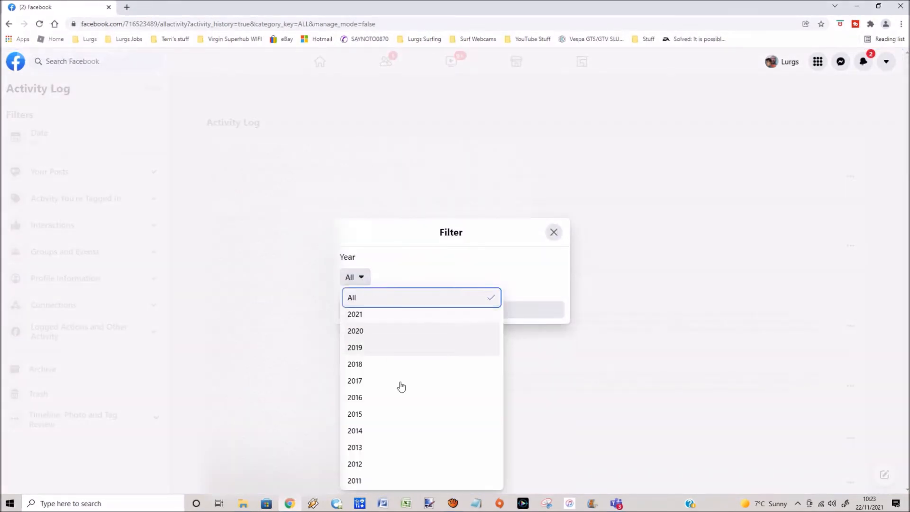
mouse_move(399, 397)
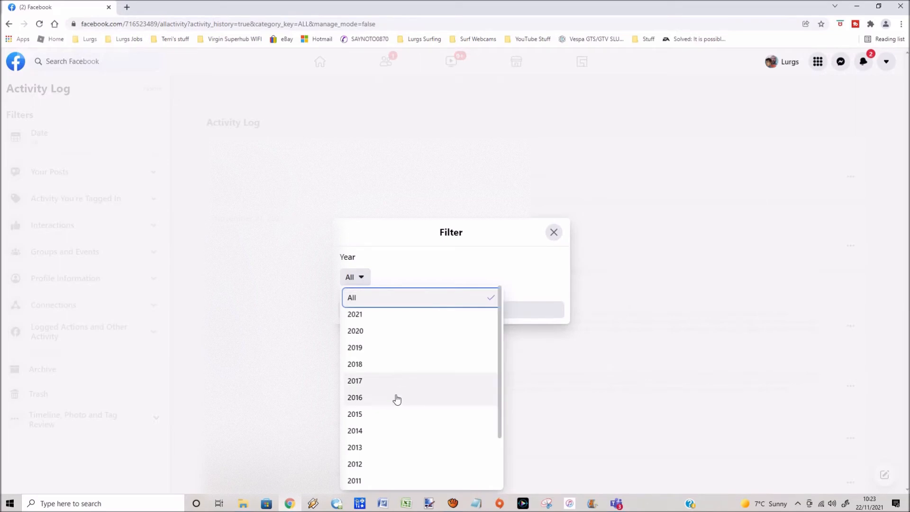
mouse_move(398, 417)
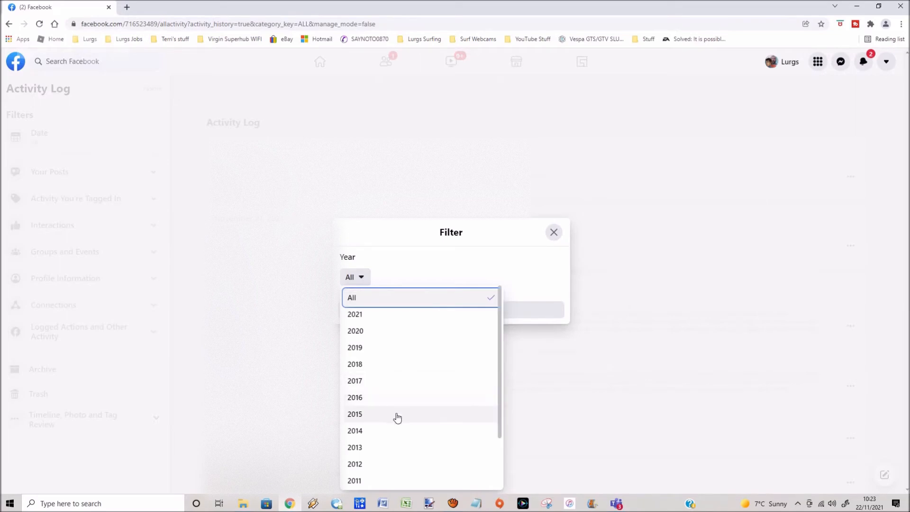
click(355, 414)
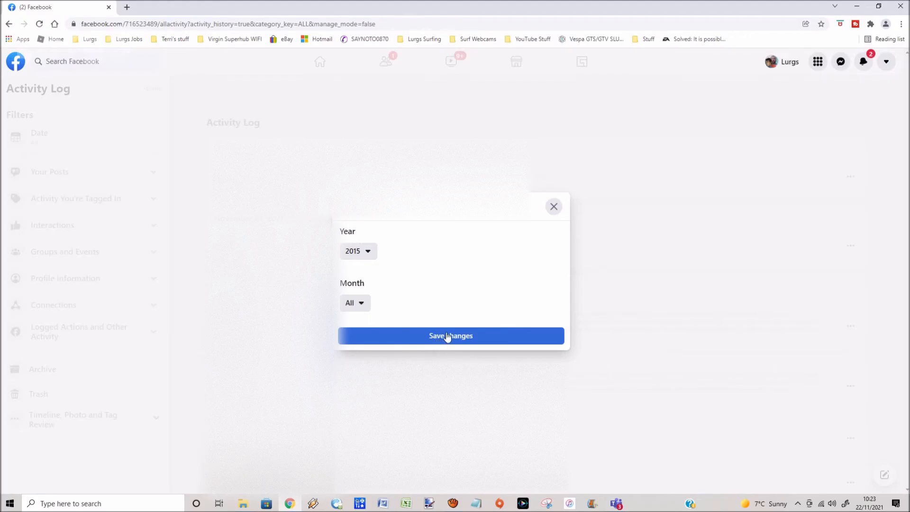
click(451, 336)
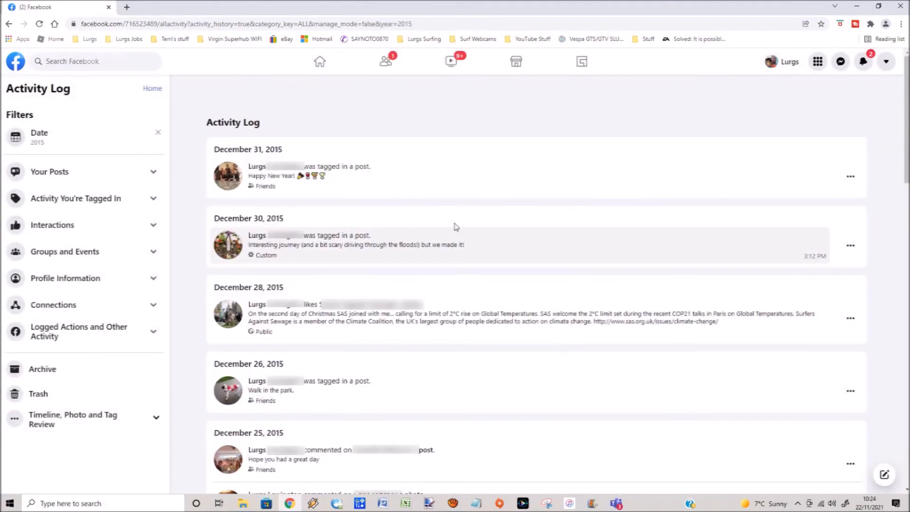